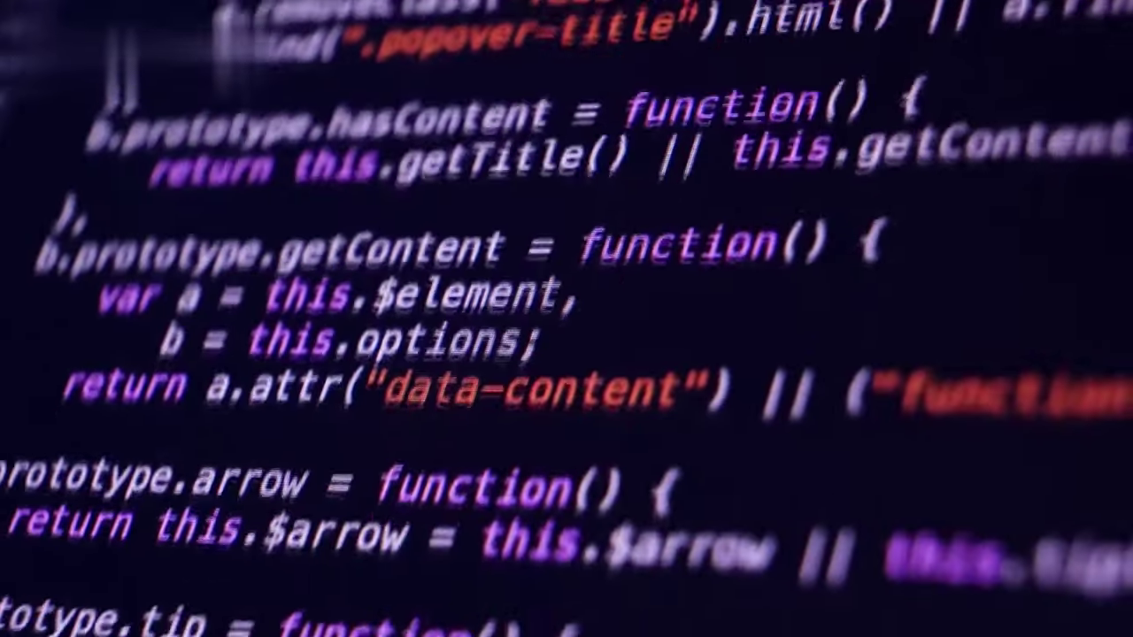
pyautogui.scroll(-3)
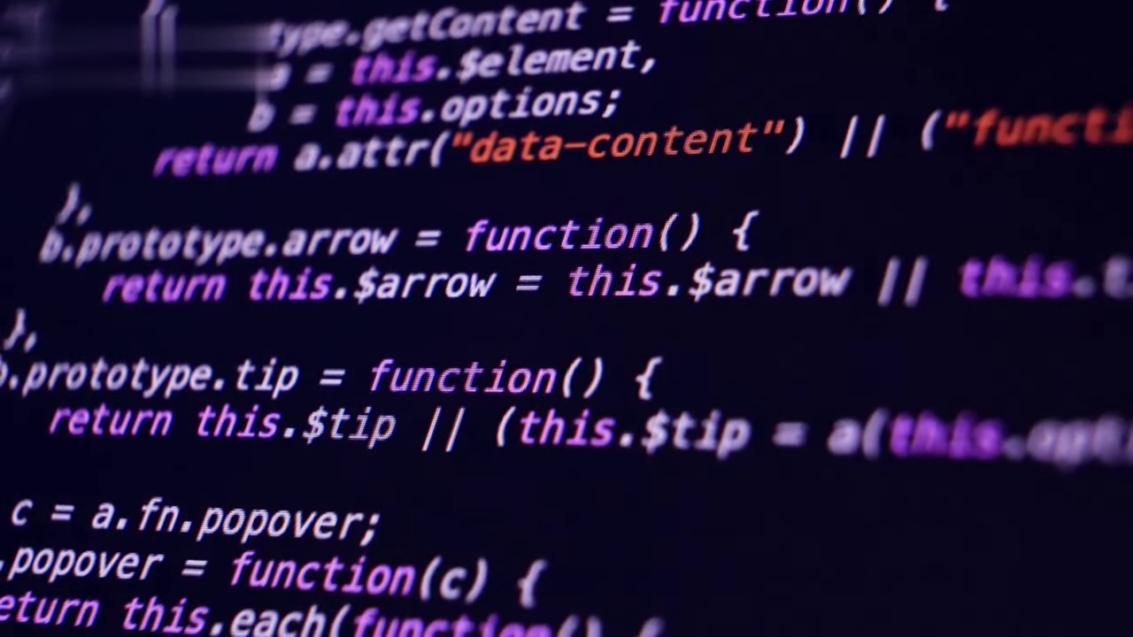